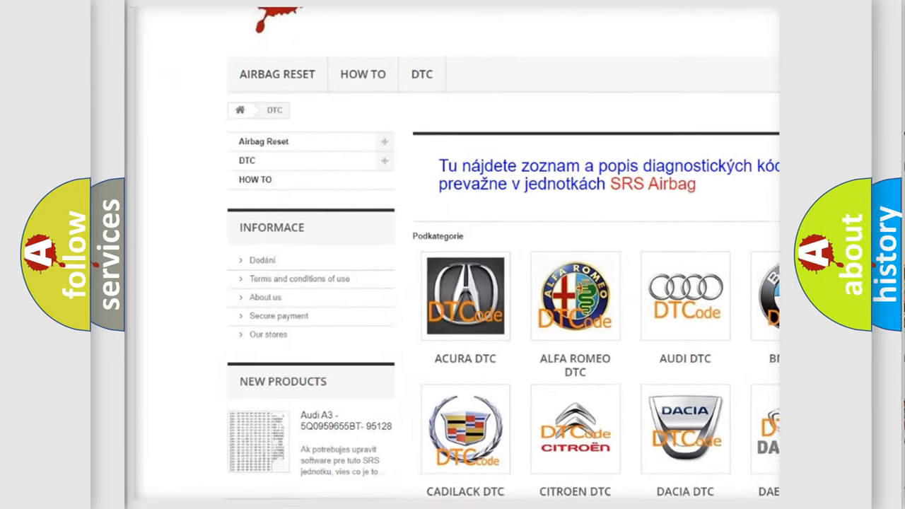
scroll("down", 3)
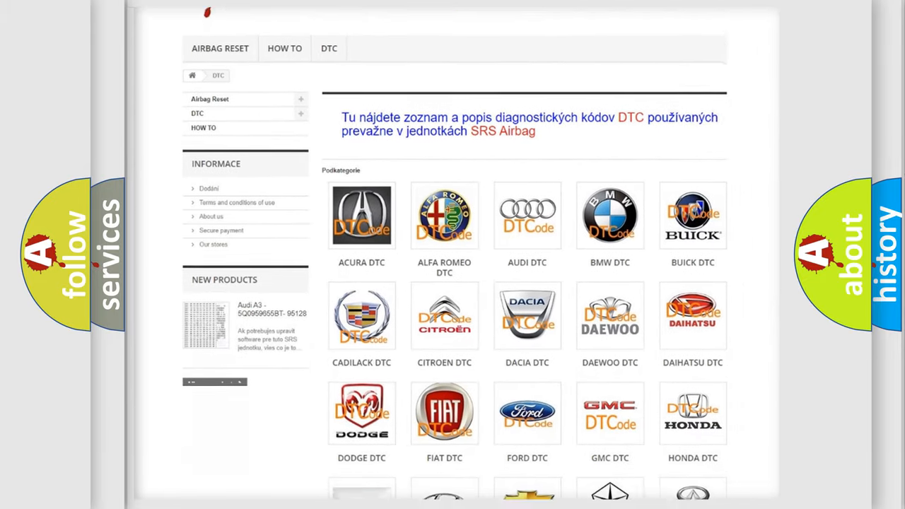
scroll("down", 3)
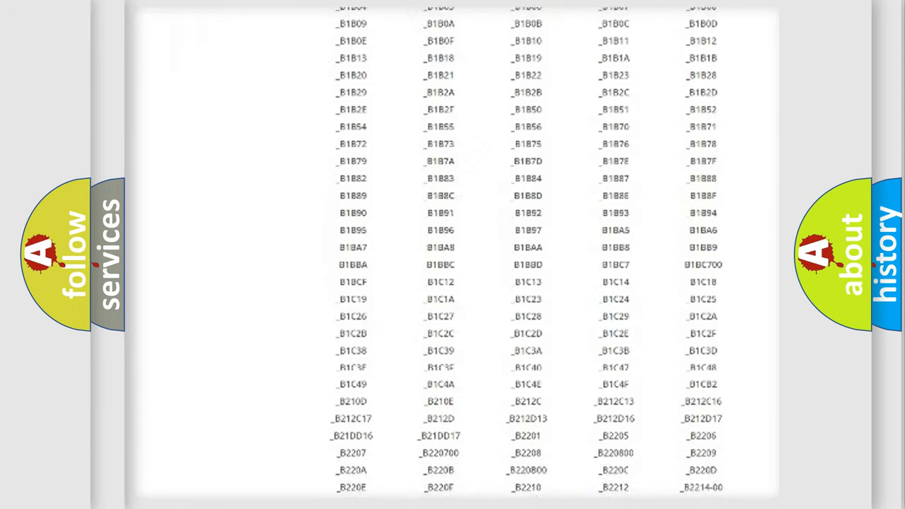
scroll("down", 3)
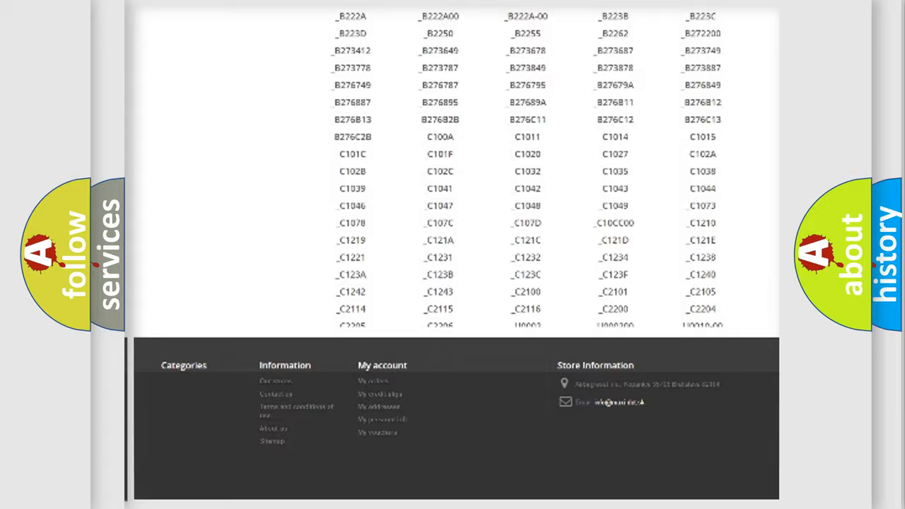
scroll("up", 3)
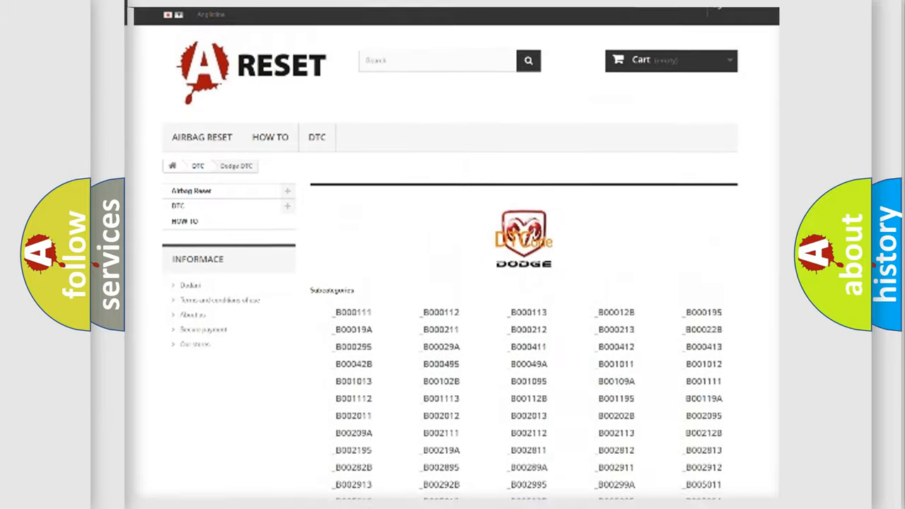